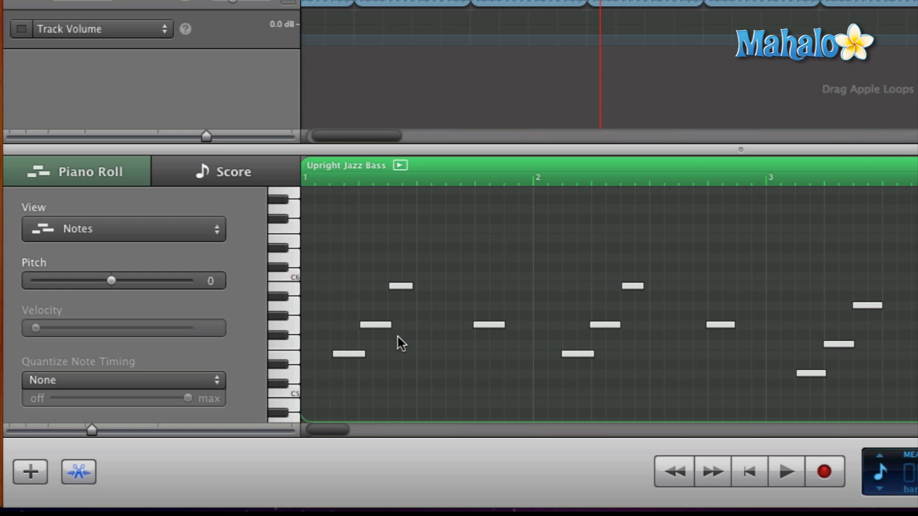
mouse_move(406, 339)
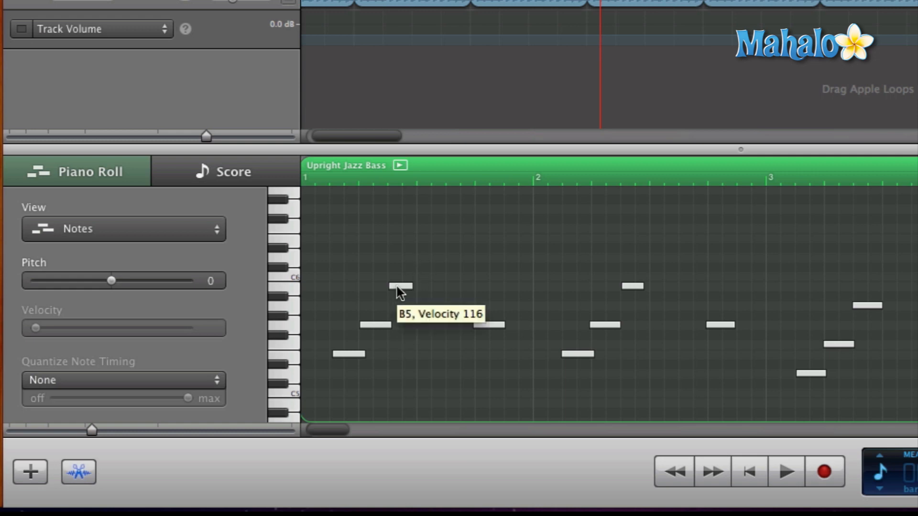
Quantize the opening Upright Jazz Bass notes to a 1/8 Note timing grid.
left_click(400, 286)
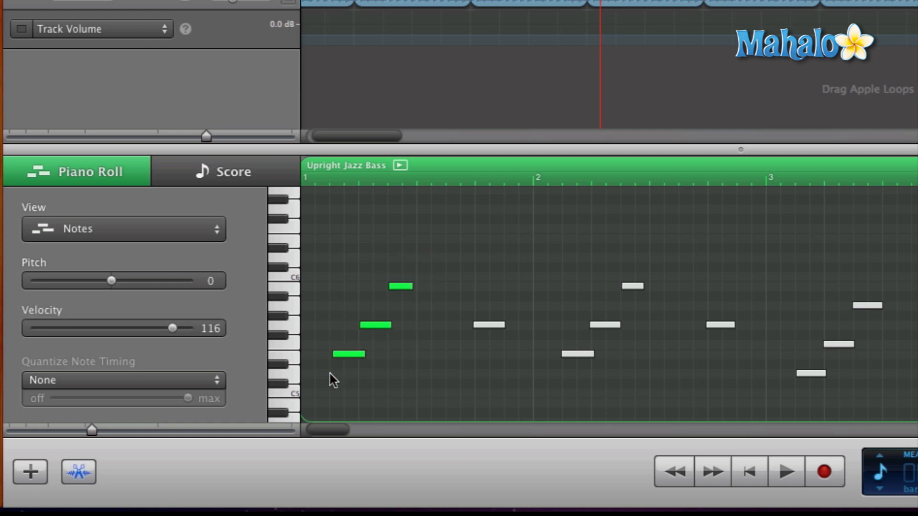
mouse_move(348, 378)
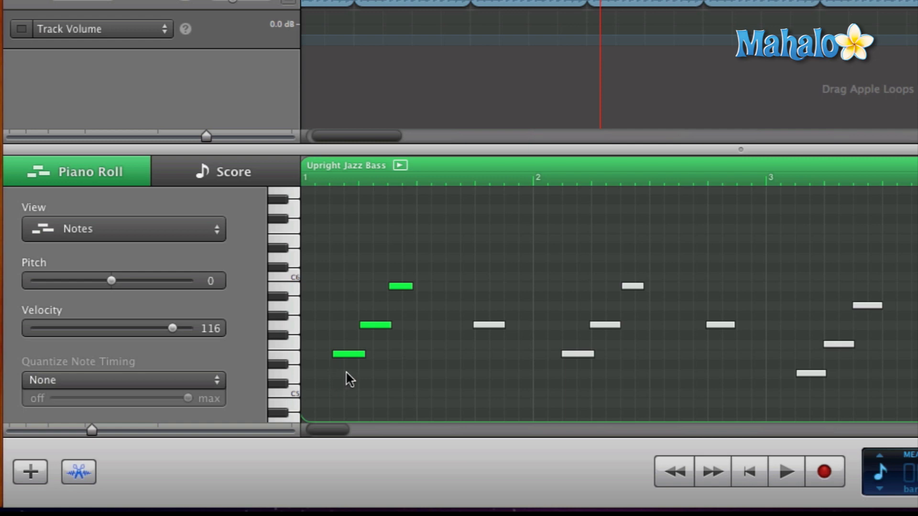
mouse_move(422, 291)
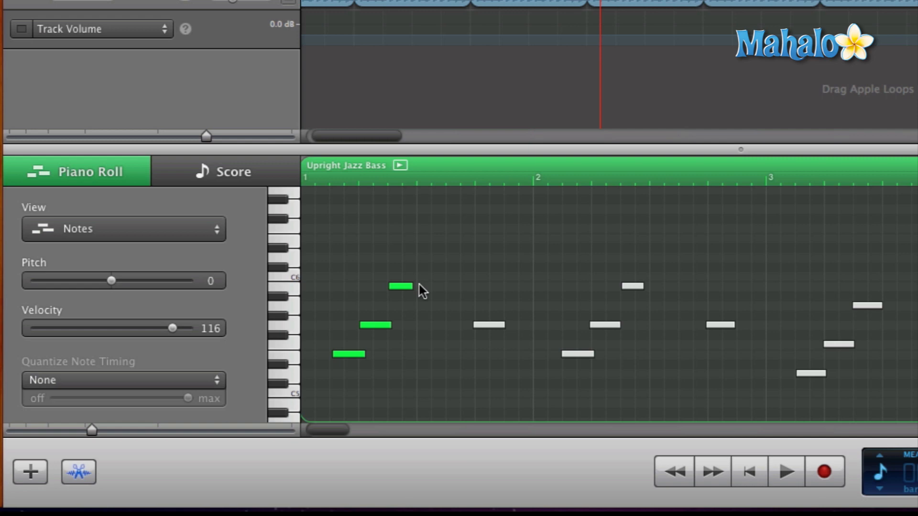
mouse_move(435, 302)
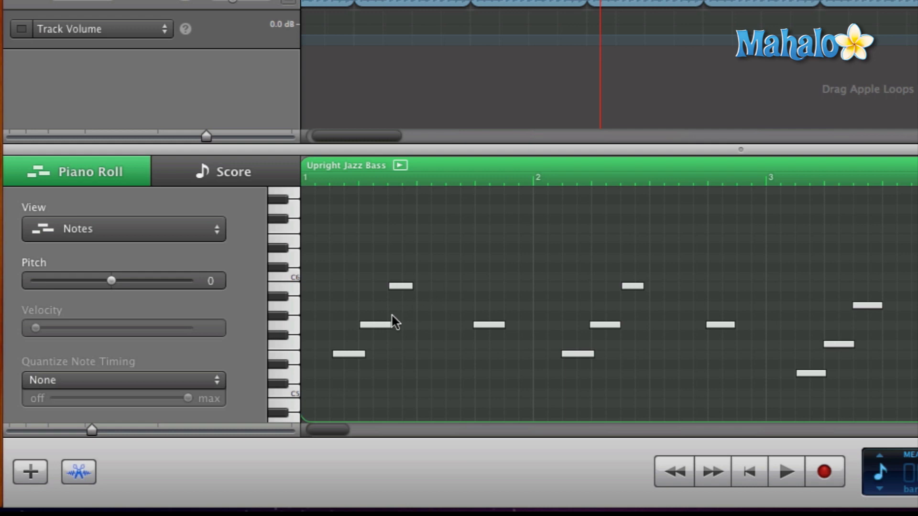
mouse_move(50, 371)
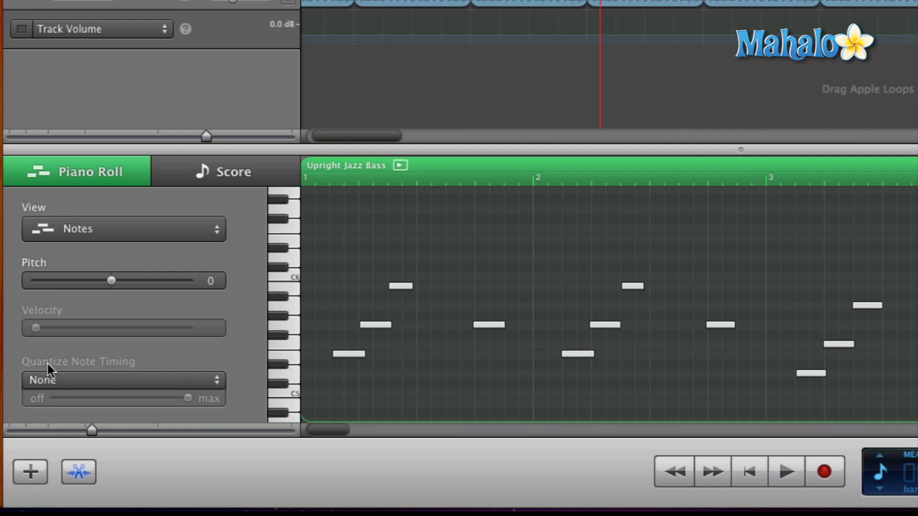
mouse_move(220, 386)
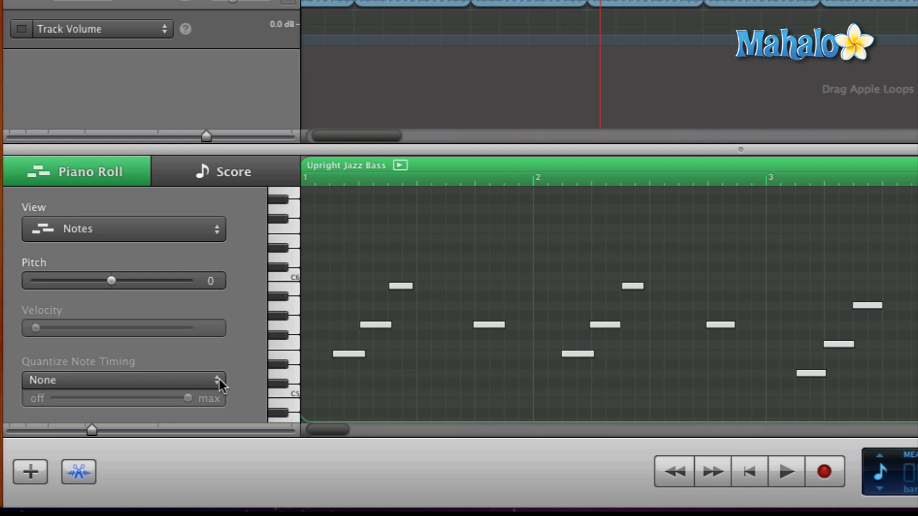
left_click(123, 379)
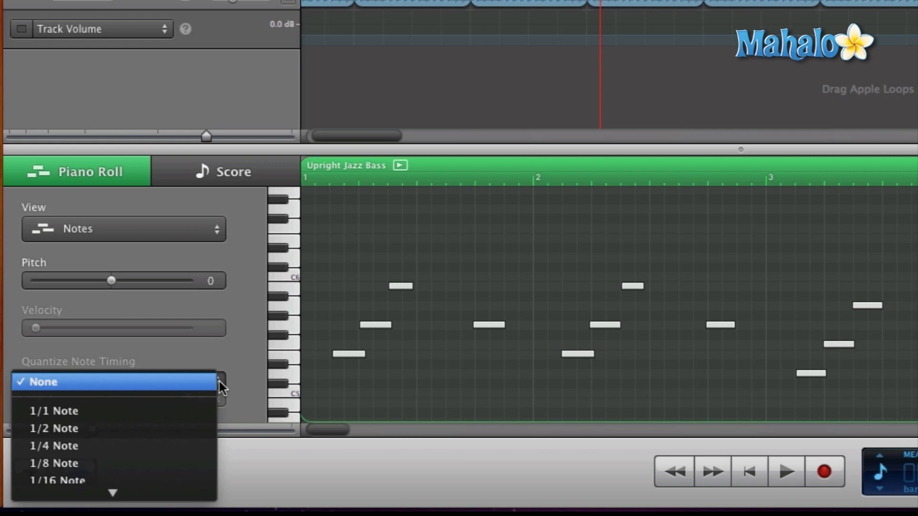
mouse_move(218, 392)
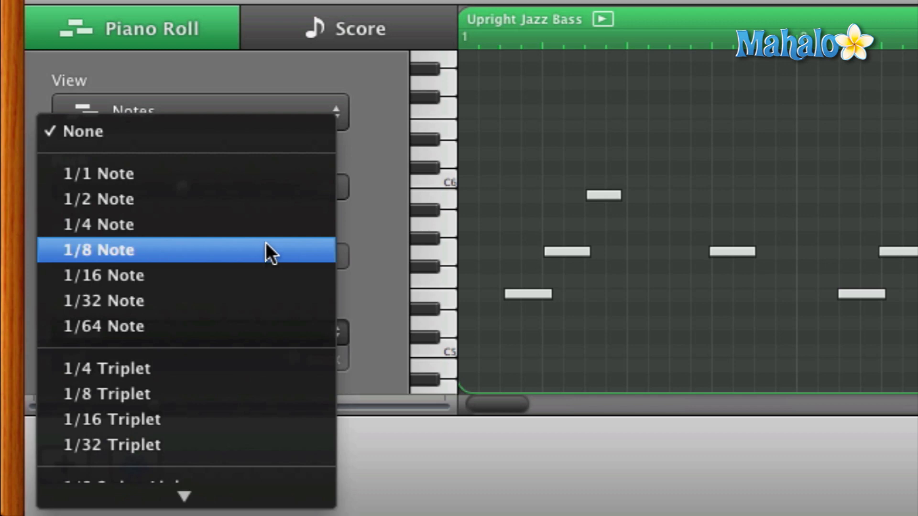
mouse_move(673, 229)
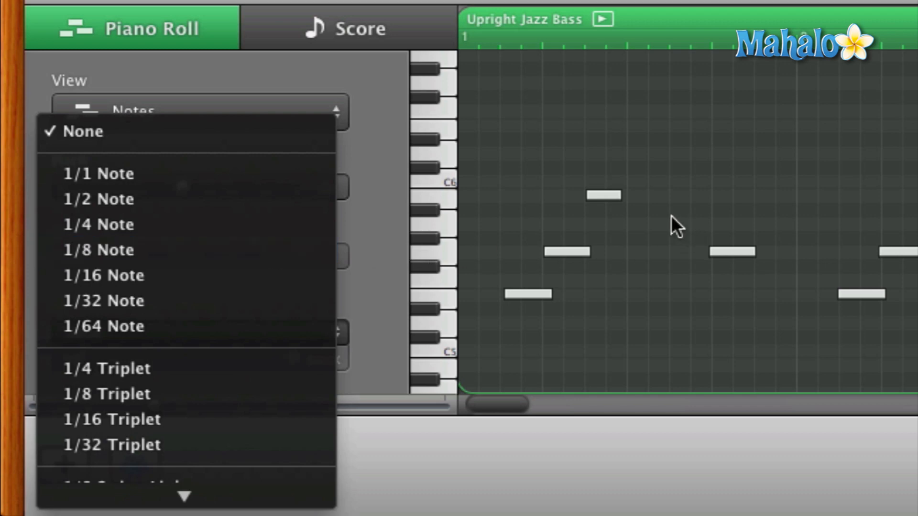
mouse_move(682, 264)
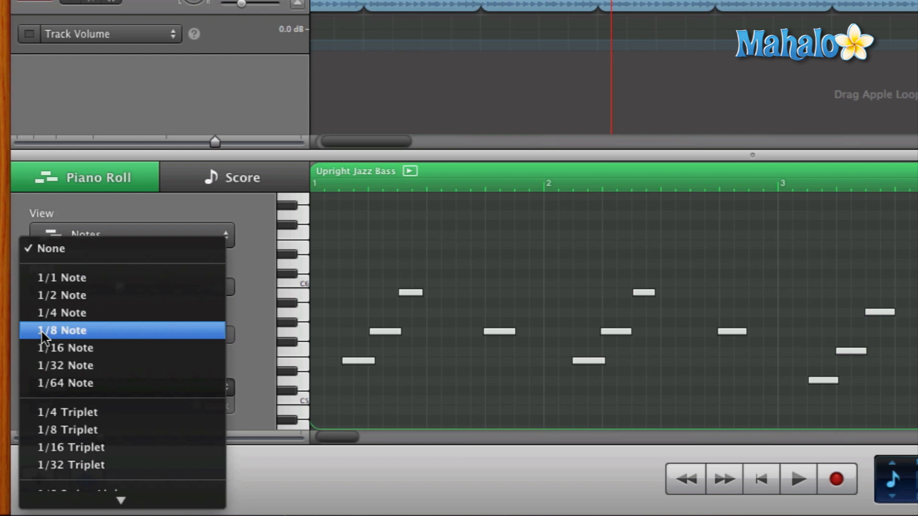
left_click(61, 330)
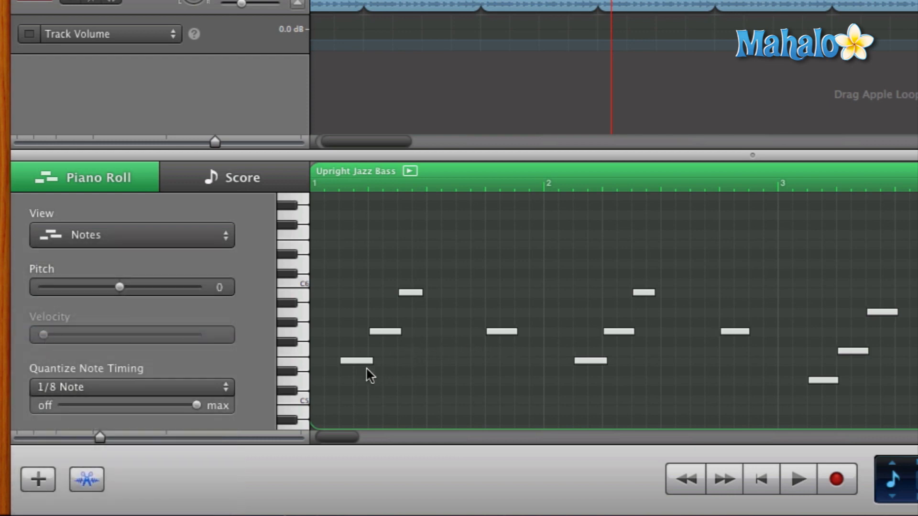
mouse_move(489, 327)
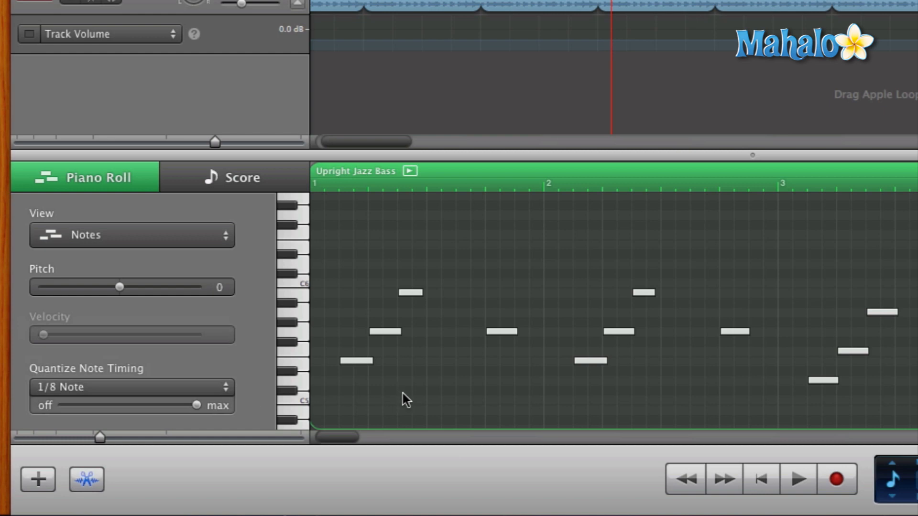
left_click(131, 387)
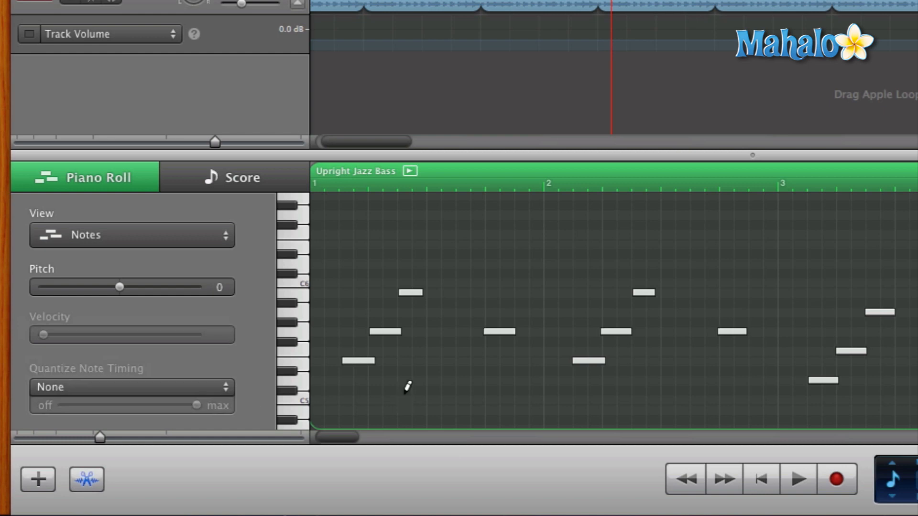
mouse_move(469, 359)
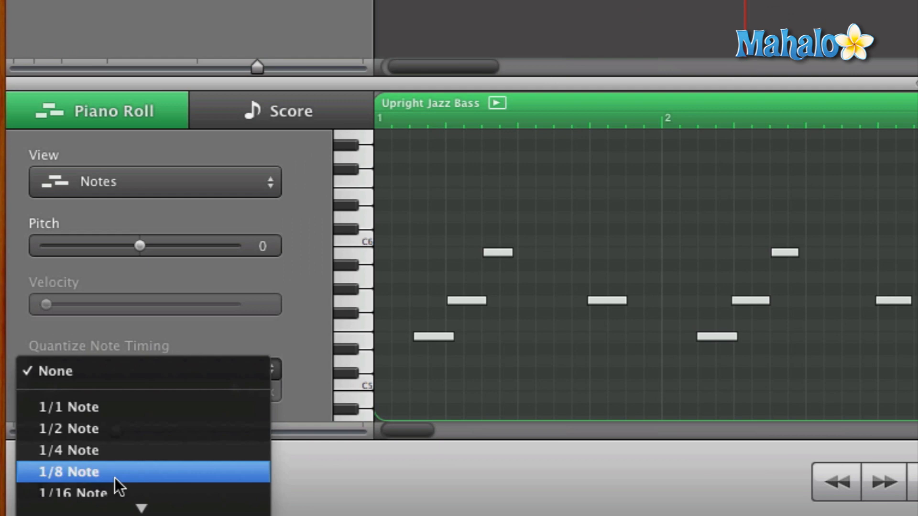
left_click(68, 471)
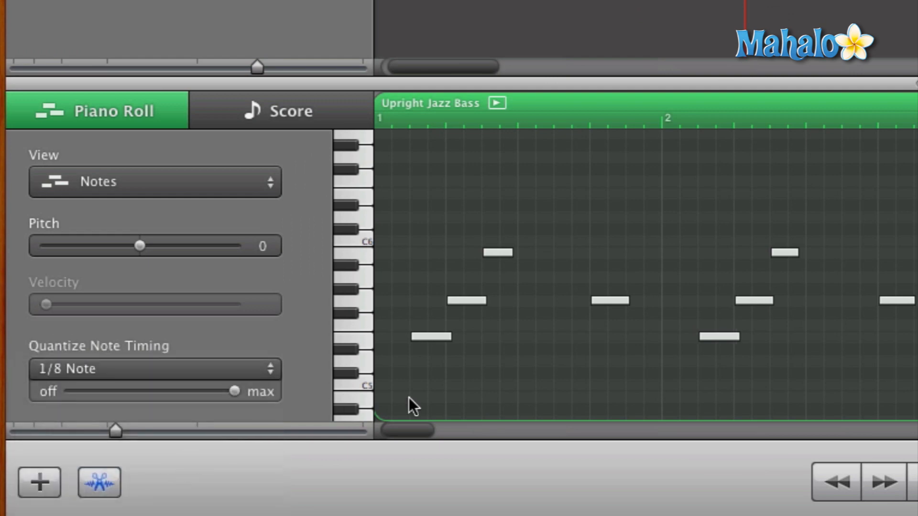
mouse_move(492, 381)
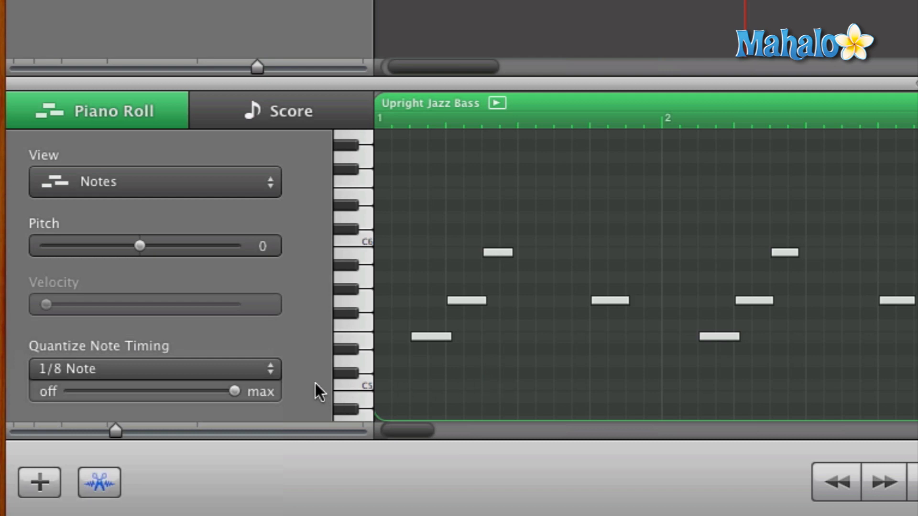
mouse_move(269, 369)
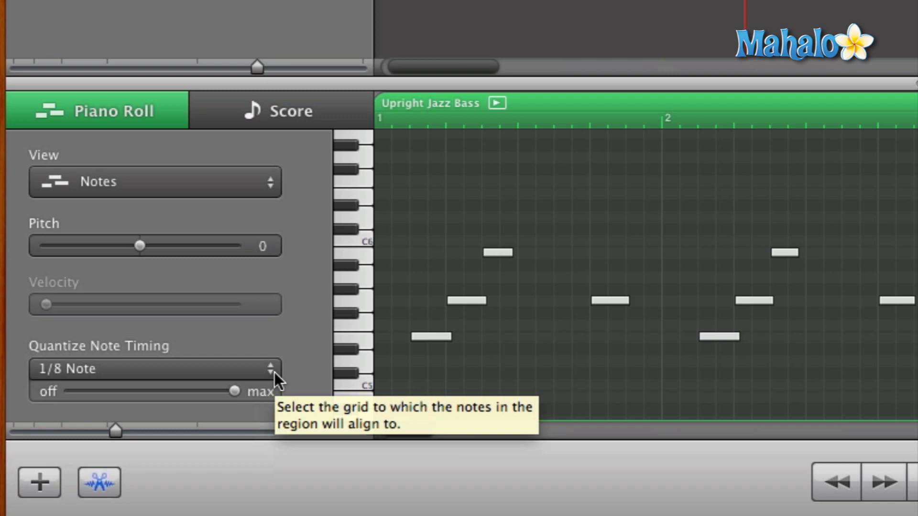
mouse_move(298, 378)
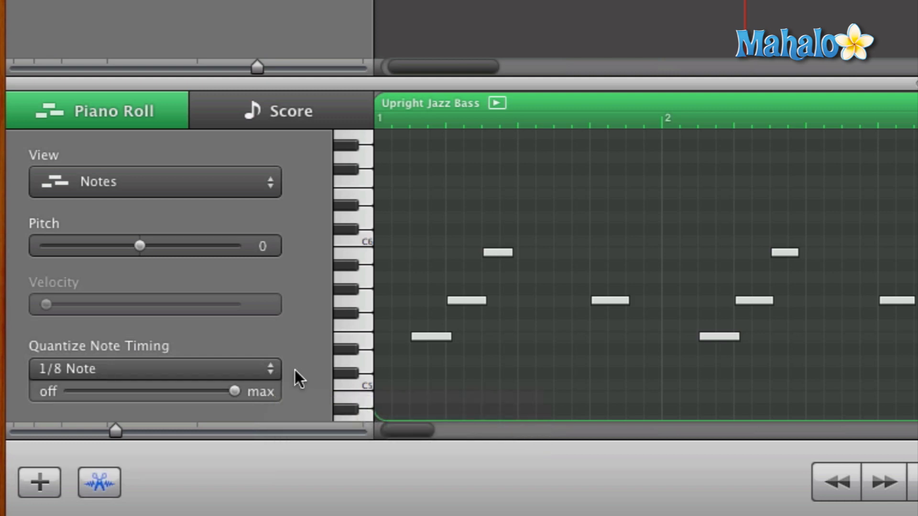
Change the Quantize Note Timing value to 1/2 Note and keep the half-note grid.
left_click(154, 369)
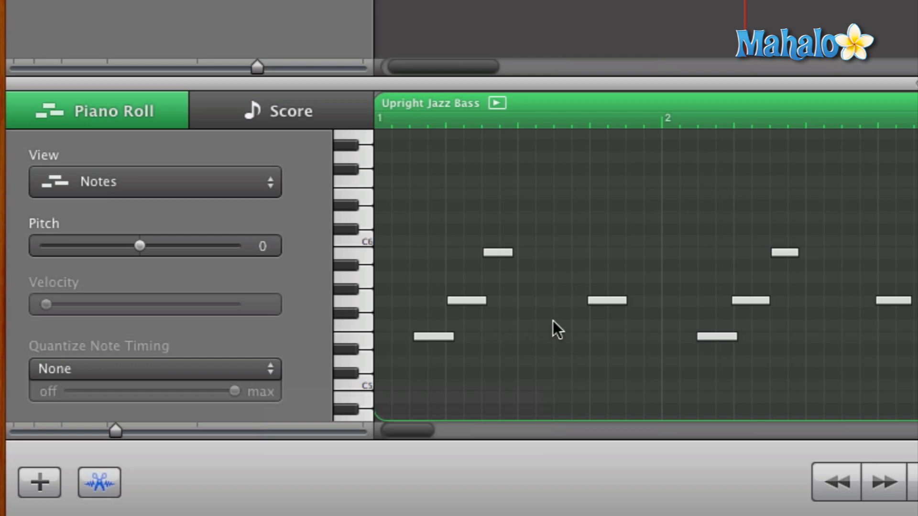
mouse_move(274, 375)
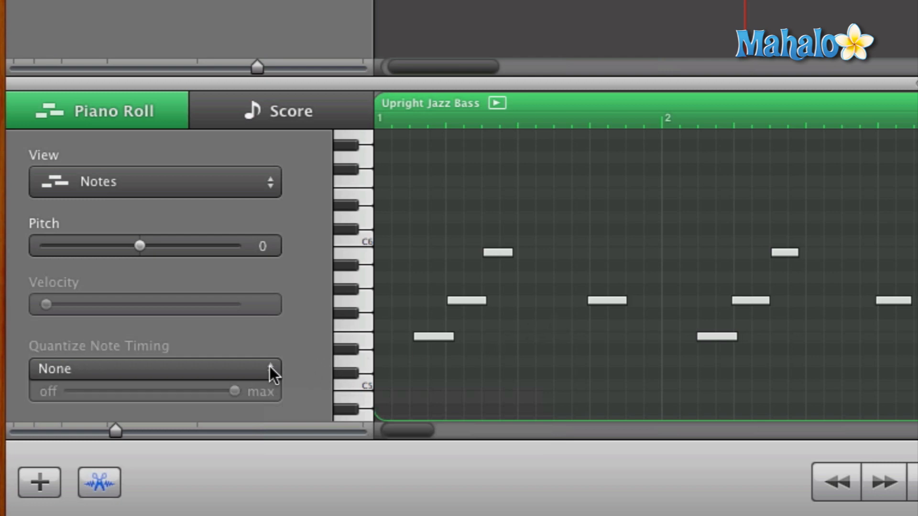
left_click(154, 369)
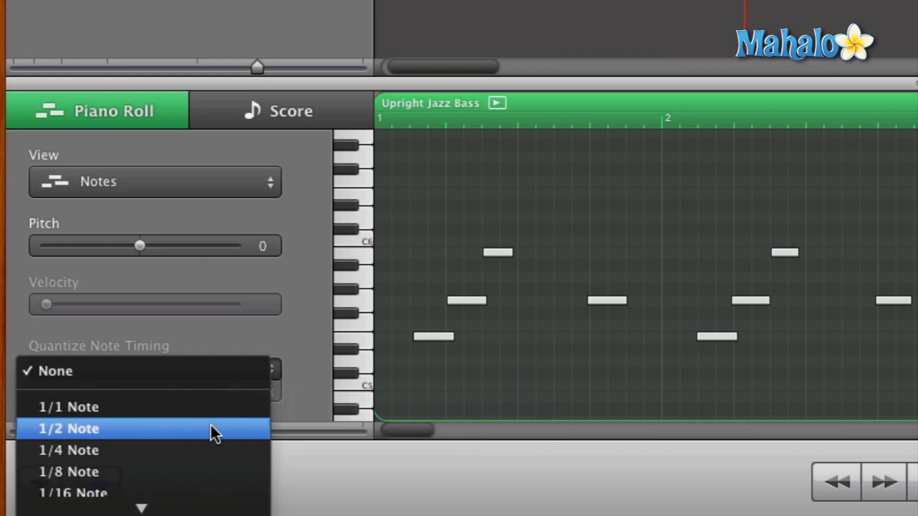
left_click(67, 428)
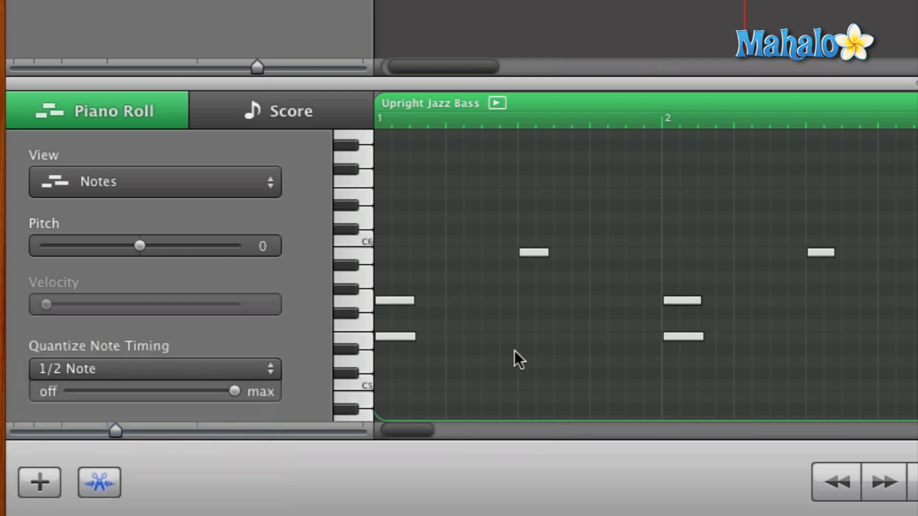
mouse_move(540, 270)
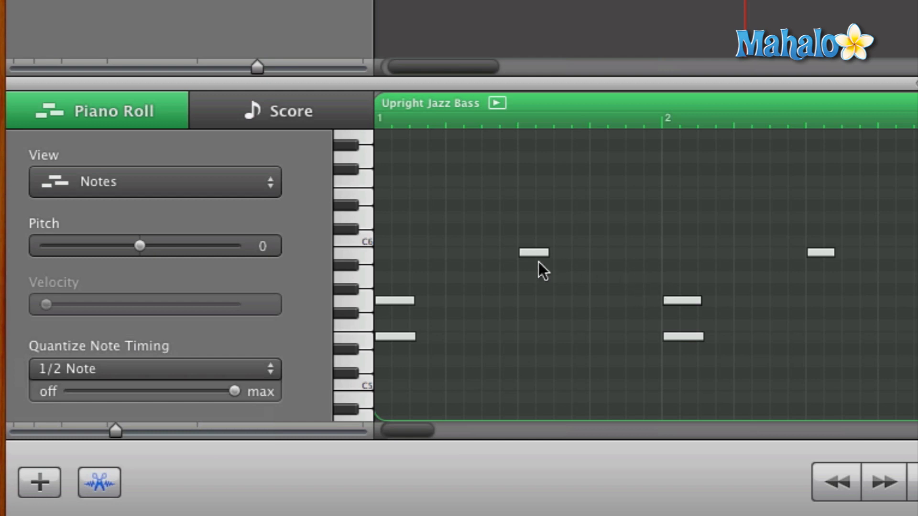
mouse_move(409, 304)
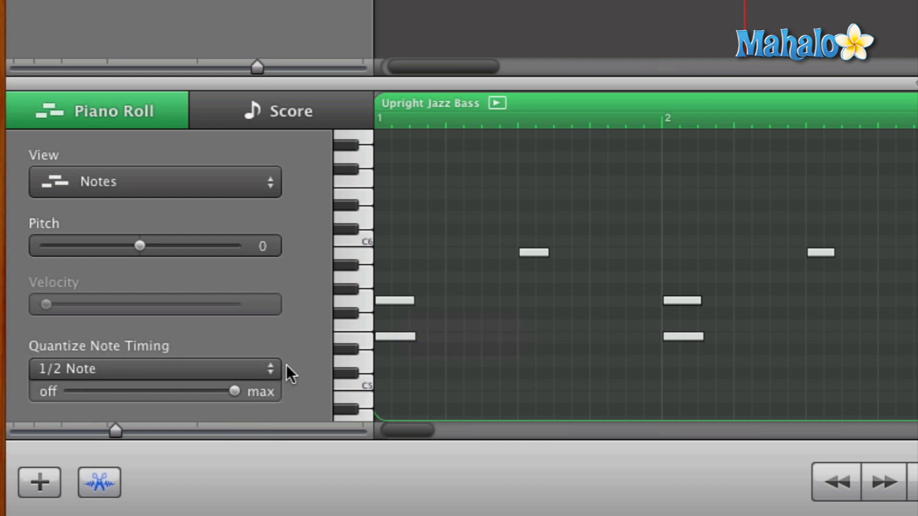
left_click(149, 369)
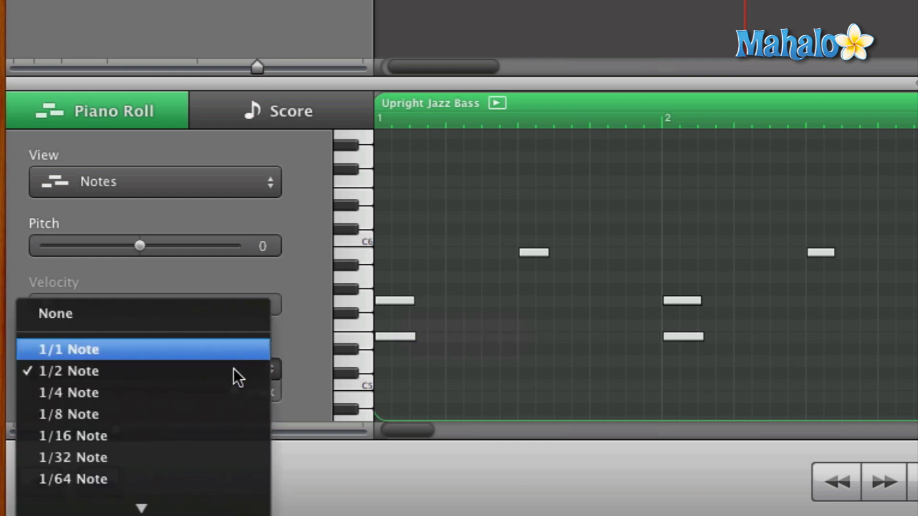
left_click(69, 371)
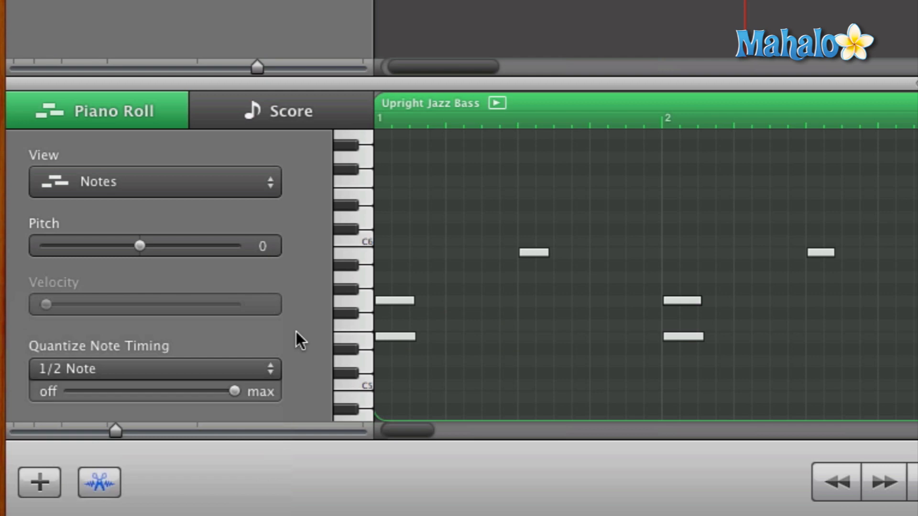